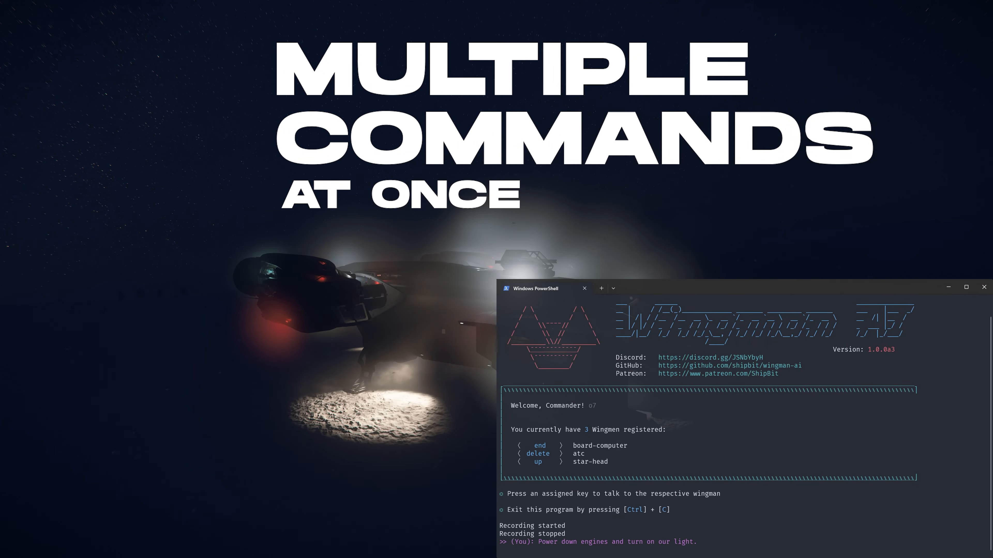
scroll("down", 3)
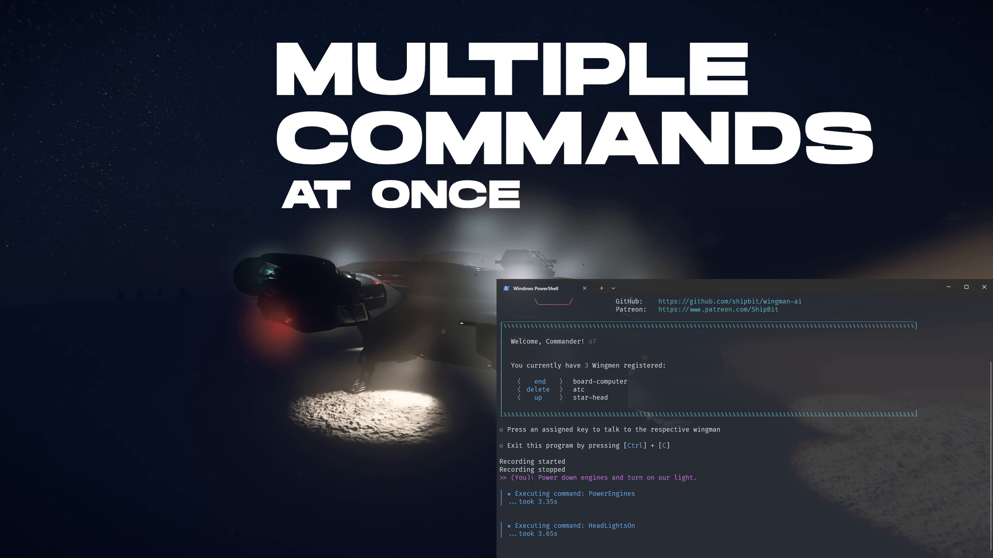